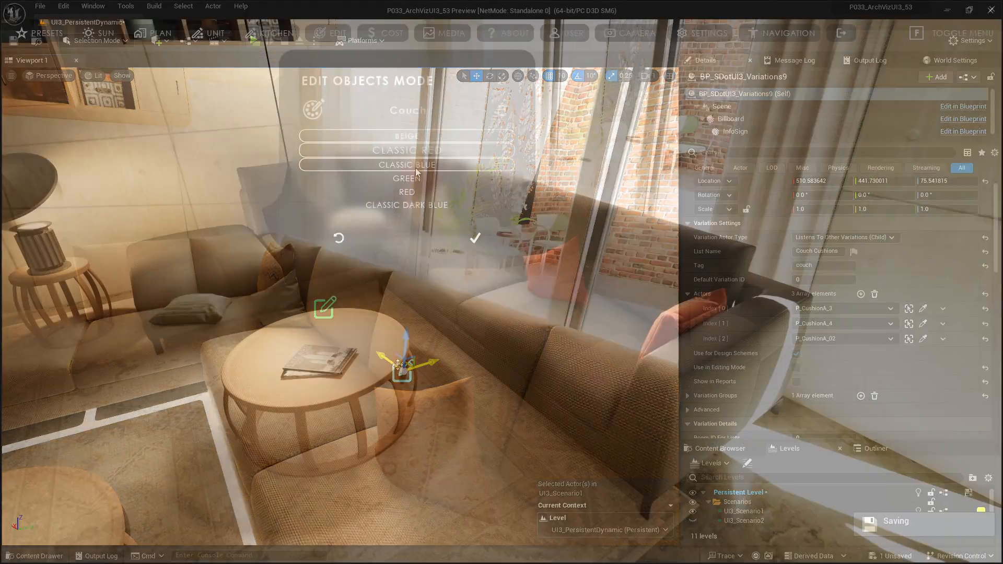
In Edit Objects Mode, choose Beetle Ash-Red dining chairs and set the ceiling fan to Slow
click(406, 164)
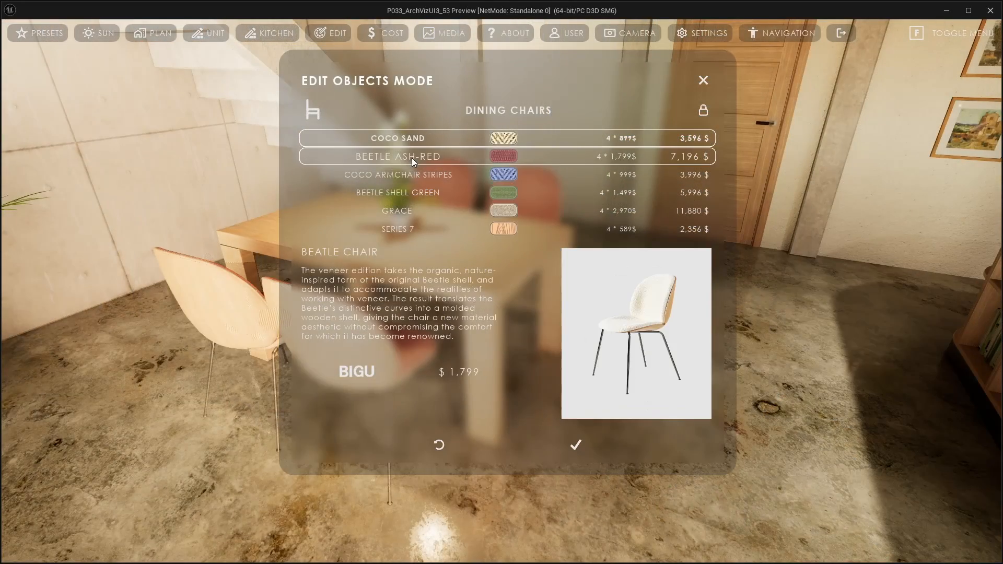
click(397, 174)
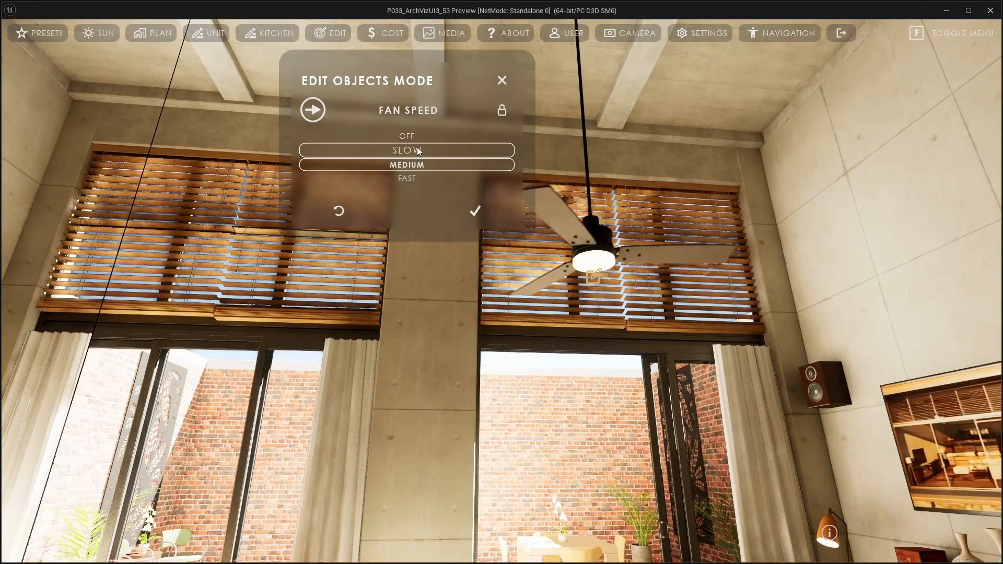
click(407, 177)
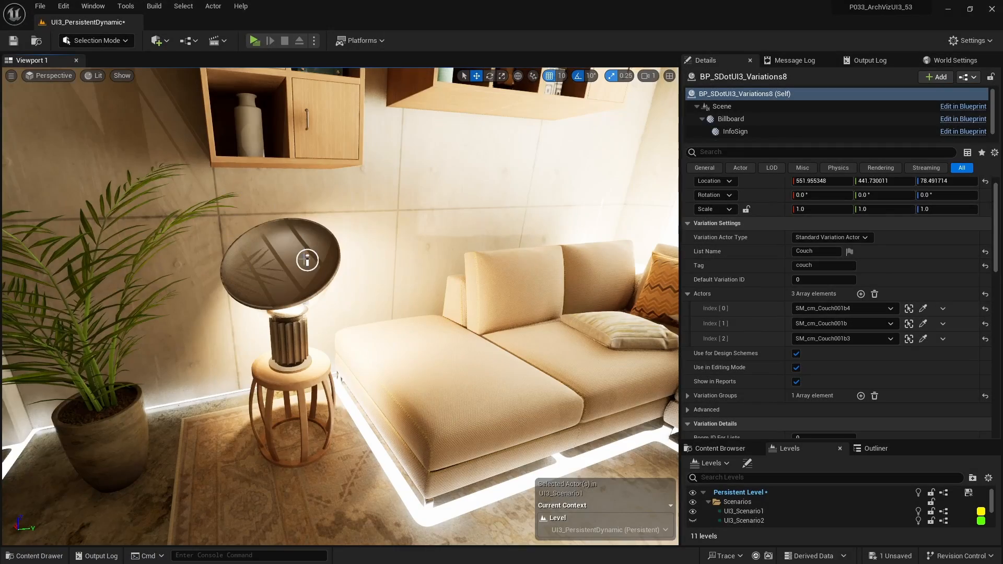
Select the table lamp's info actor to show FLOZ TAZZIA TABLE LIGHT details, price 3688
click(306, 259)
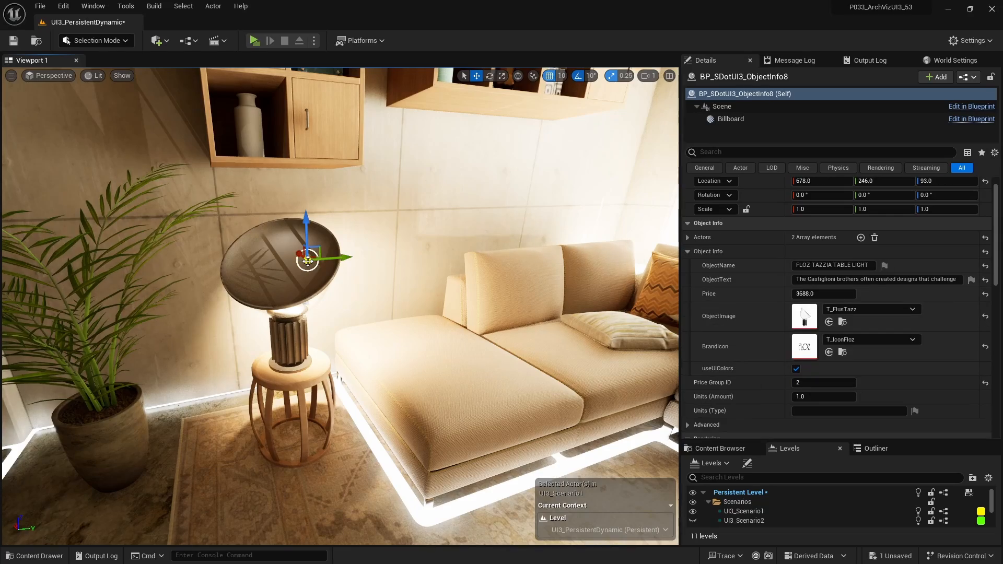
click(255, 41)
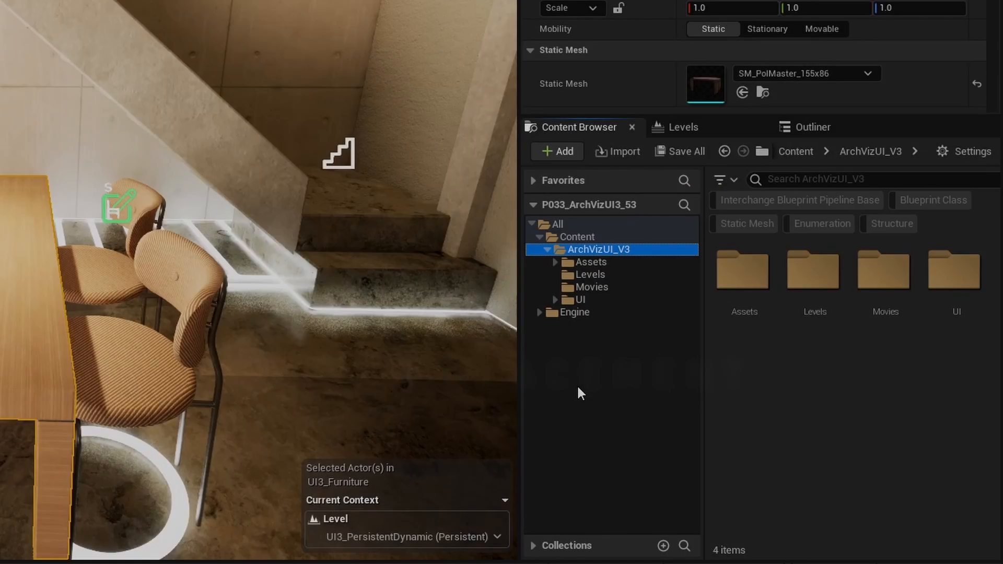
Browse to the ArchVizUI_V3 > UI > Blueprints folder in the Content Browser
click(578, 300)
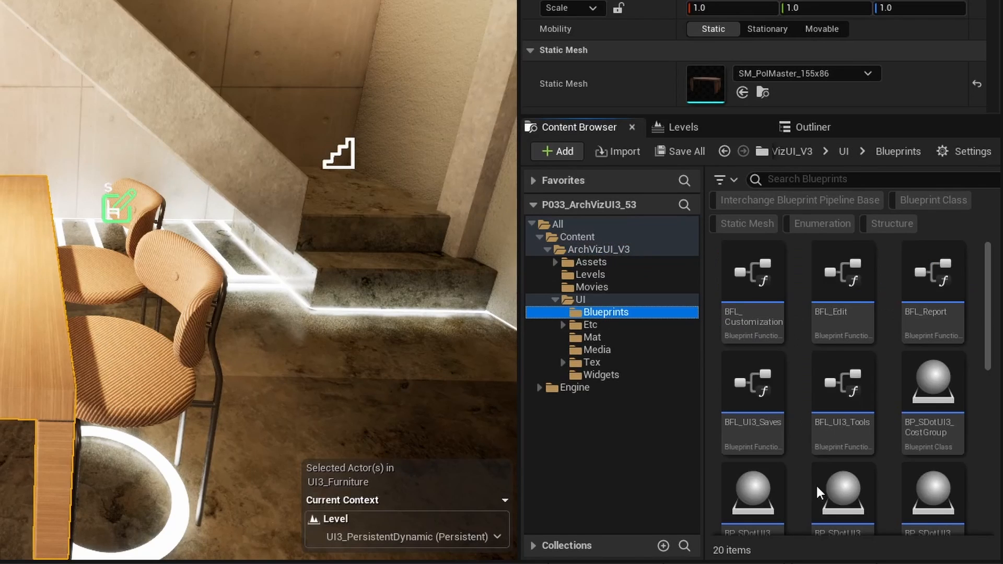
mouse_move(843, 393)
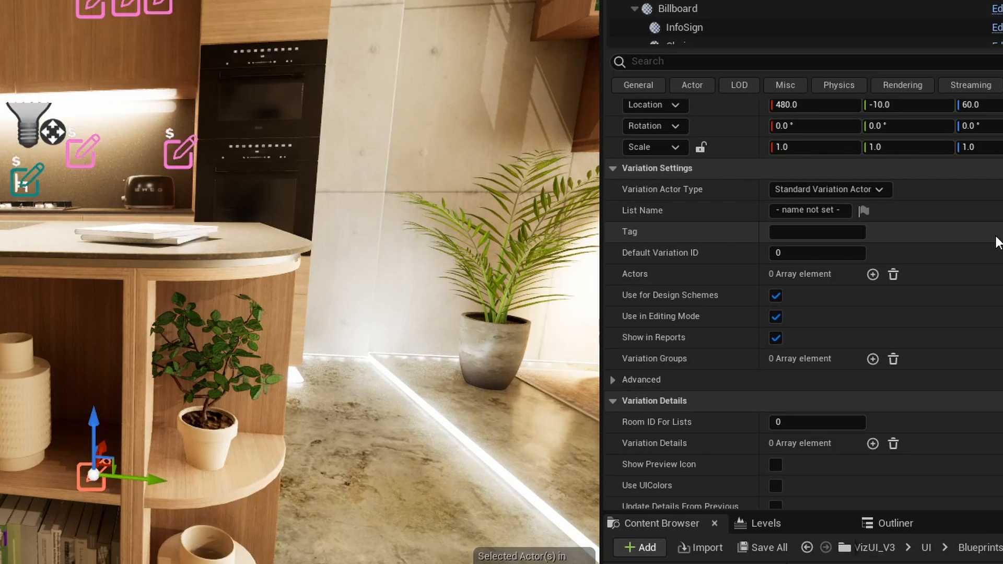
Compare Variation Actor Type options, keep the couch Standard, and switch it to Classic Red
click(828, 189)
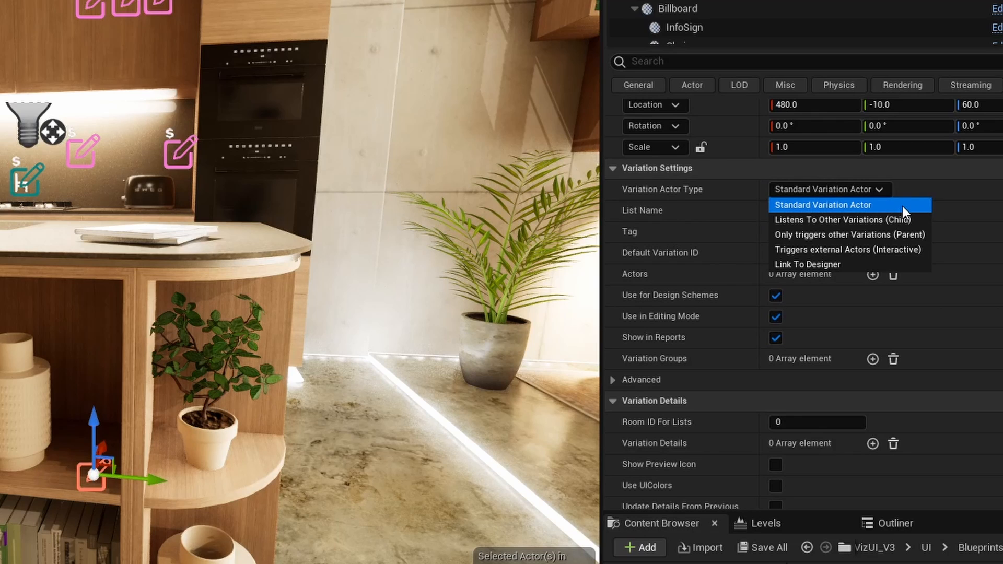
click(808, 264)
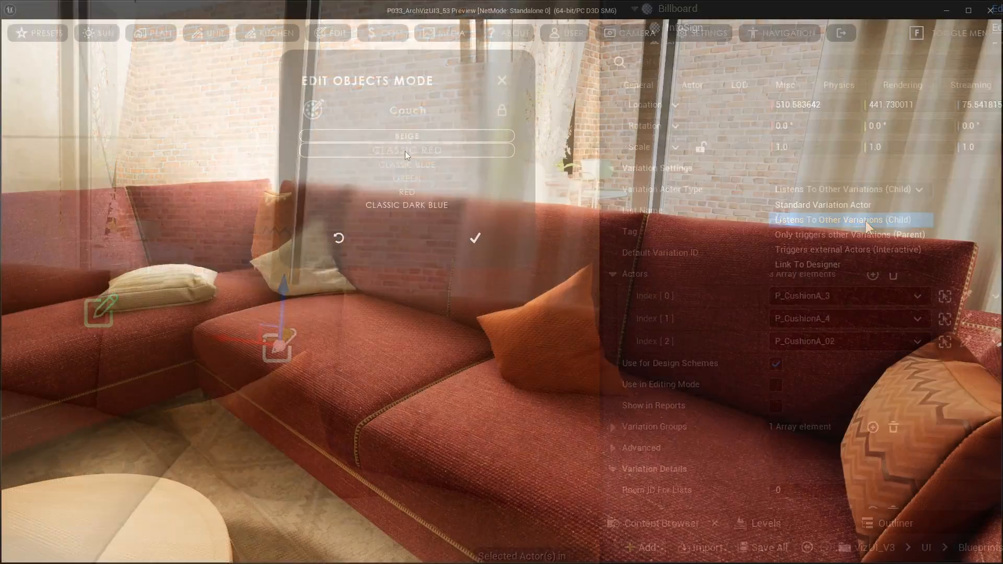
click(406, 178)
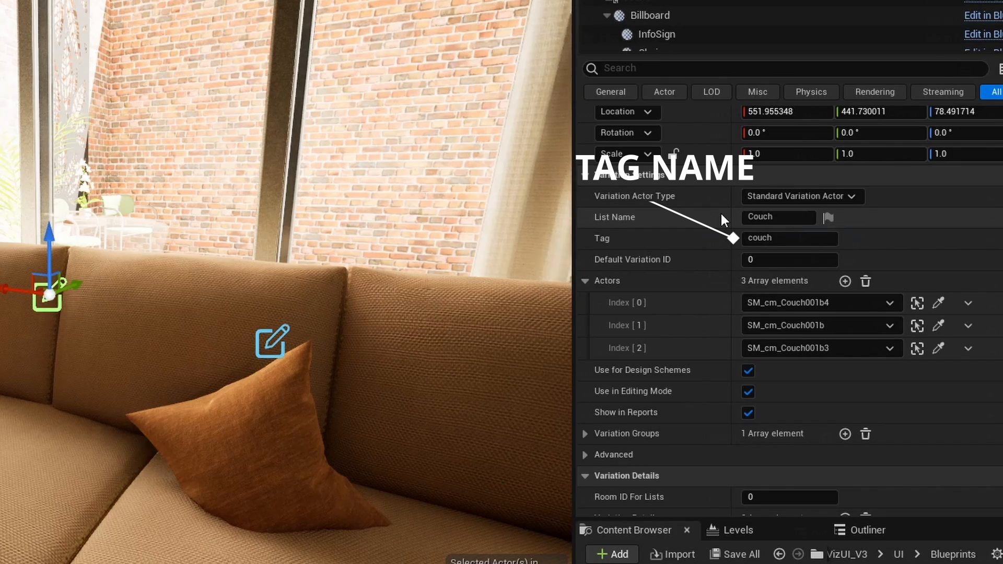
click(796, 197)
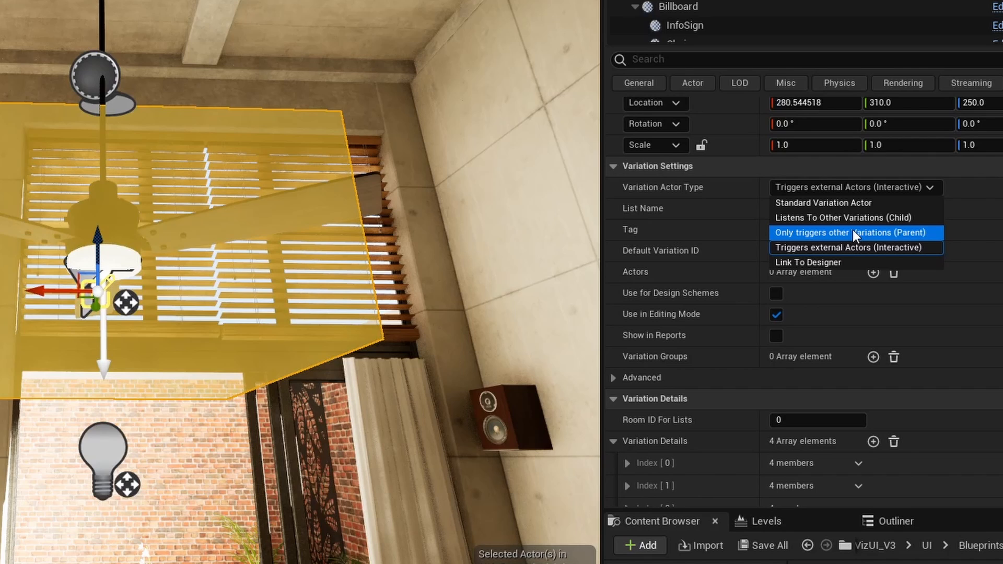
mouse_move(854, 247)
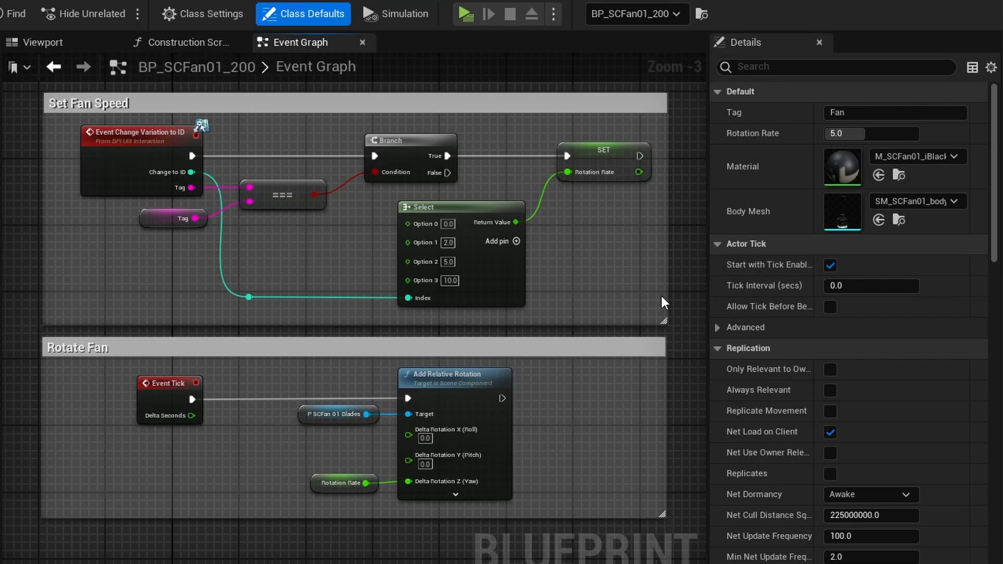
mouse_move(201, 13)
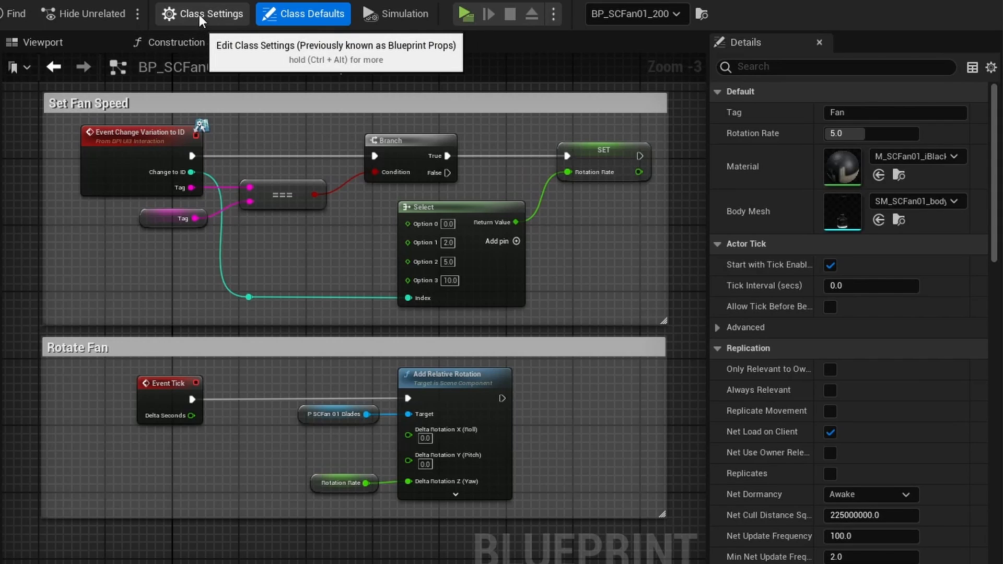
Show BP_SCFan01_200's Class Settings and expand its Implemented Interfaces list
click(201, 14)
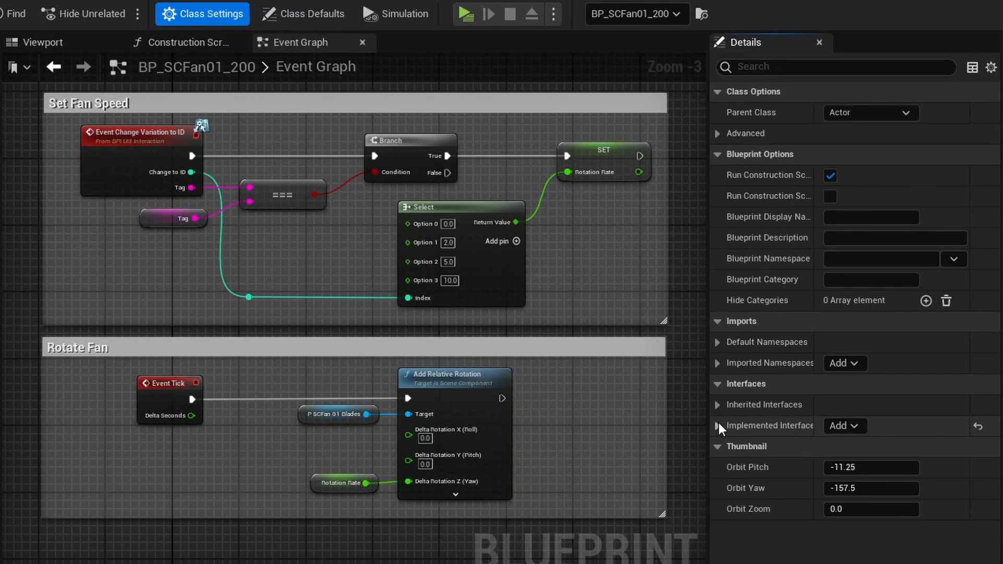
click(717, 425)
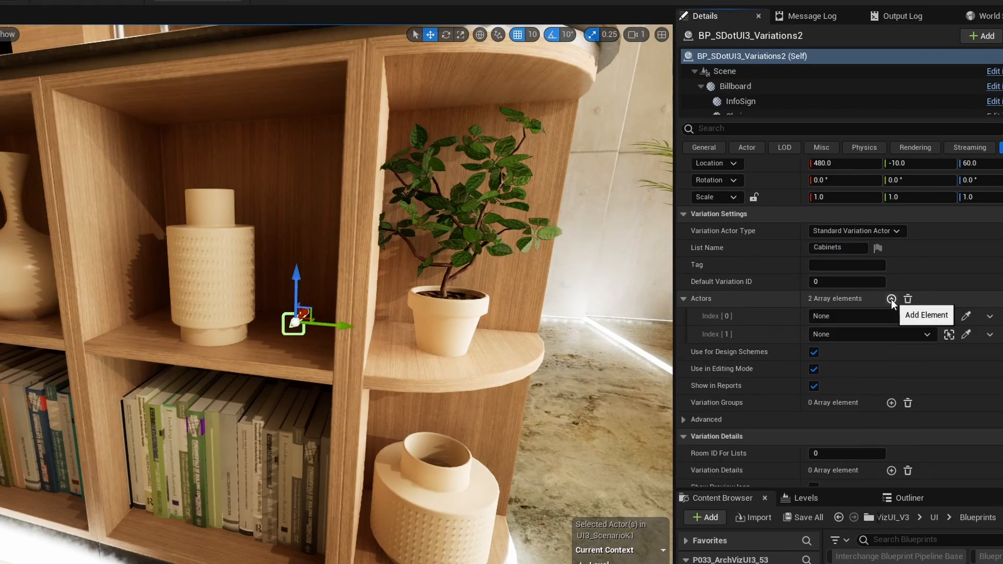
Add a cabinet actor slot via the eyedropper, then switch the couch to Classic Blue in game
click(890, 298)
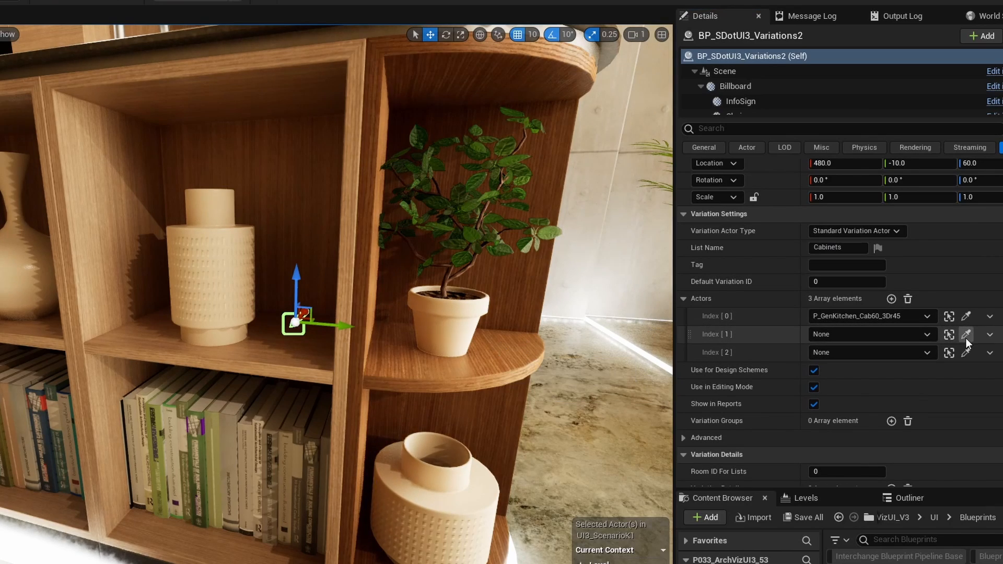
click(967, 335)
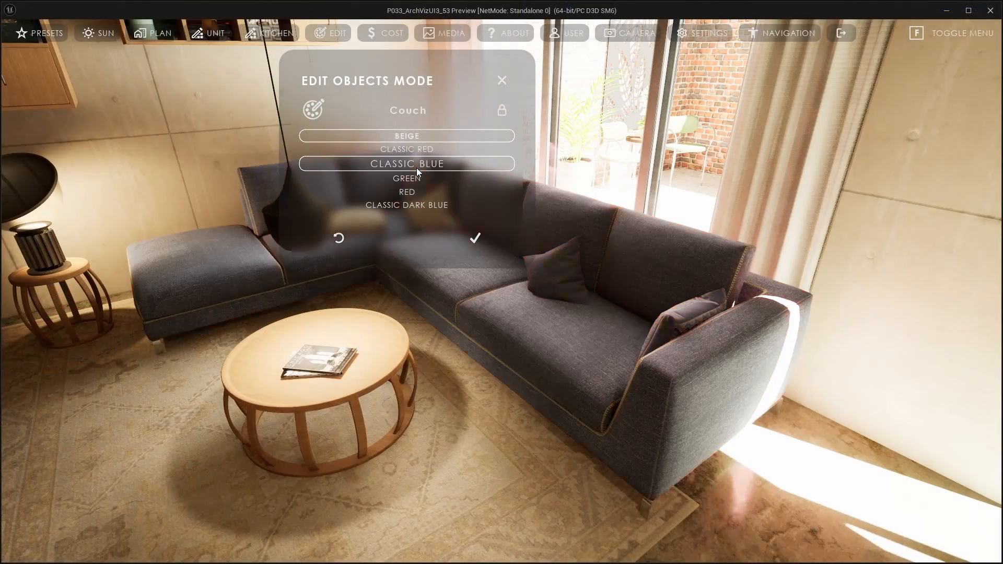
click(407, 178)
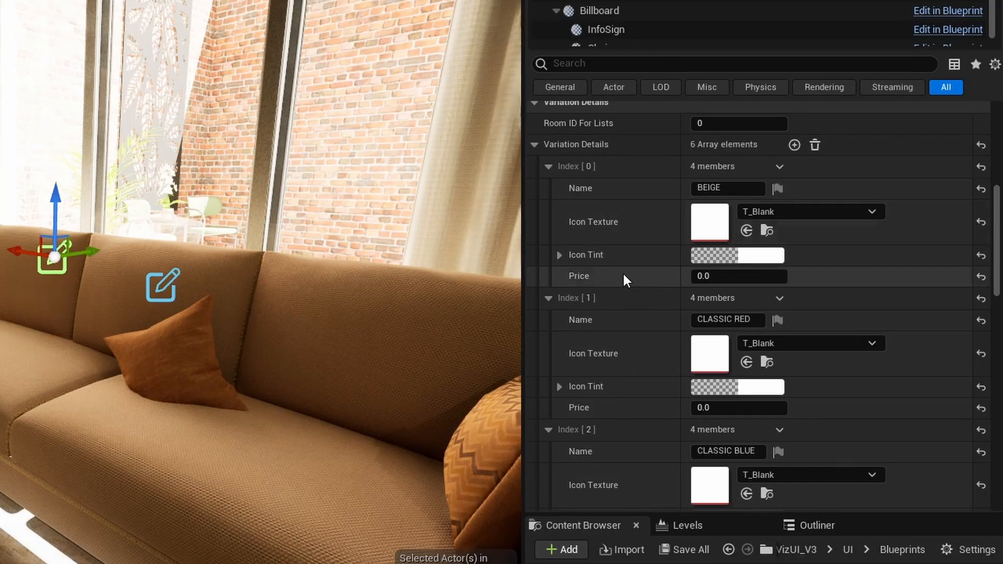
Locate T_Marble02, the Polished Concrete icon texture, under UI/Tex/Design/Mat
scroll(down, 3)
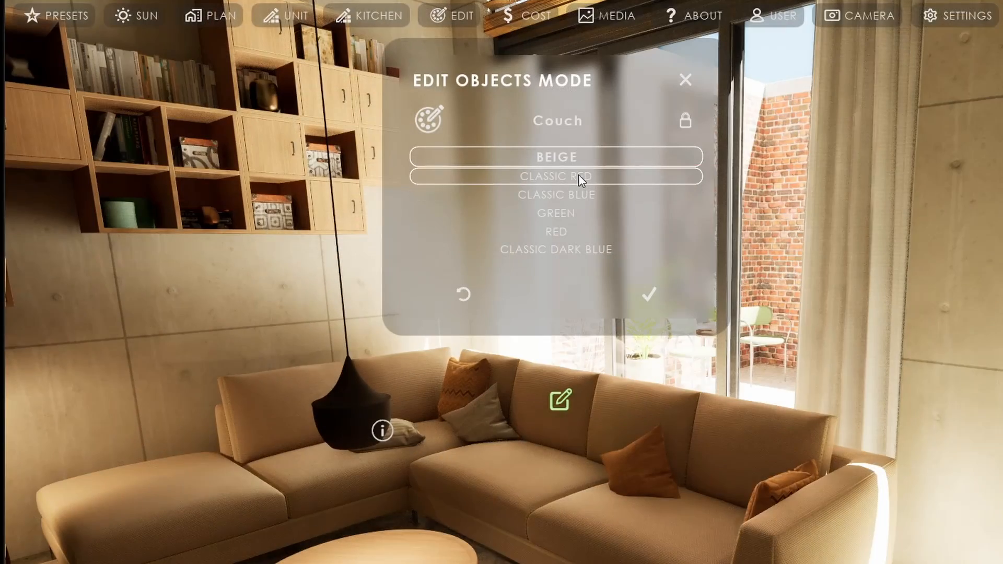
click(554, 193)
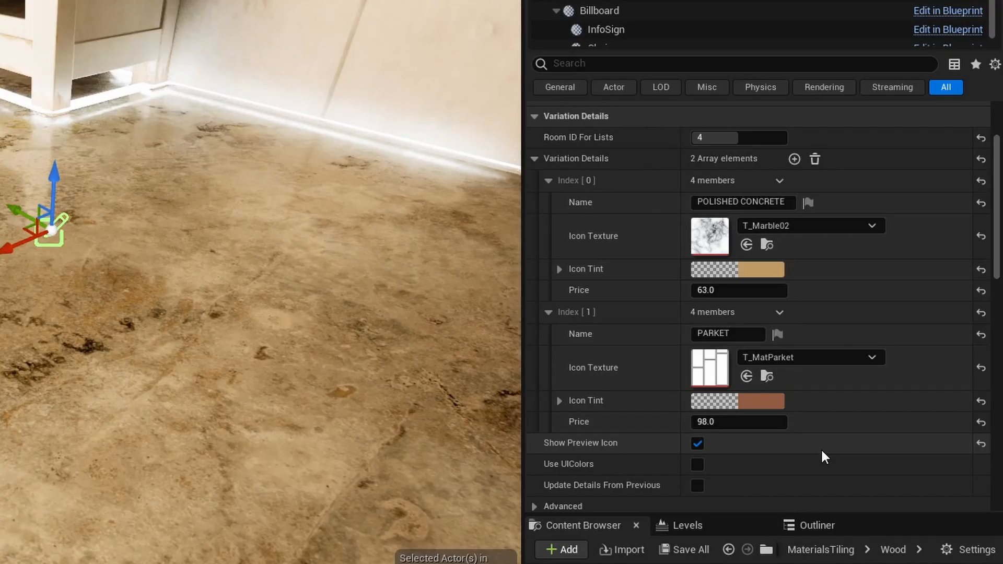
mouse_move(708, 236)
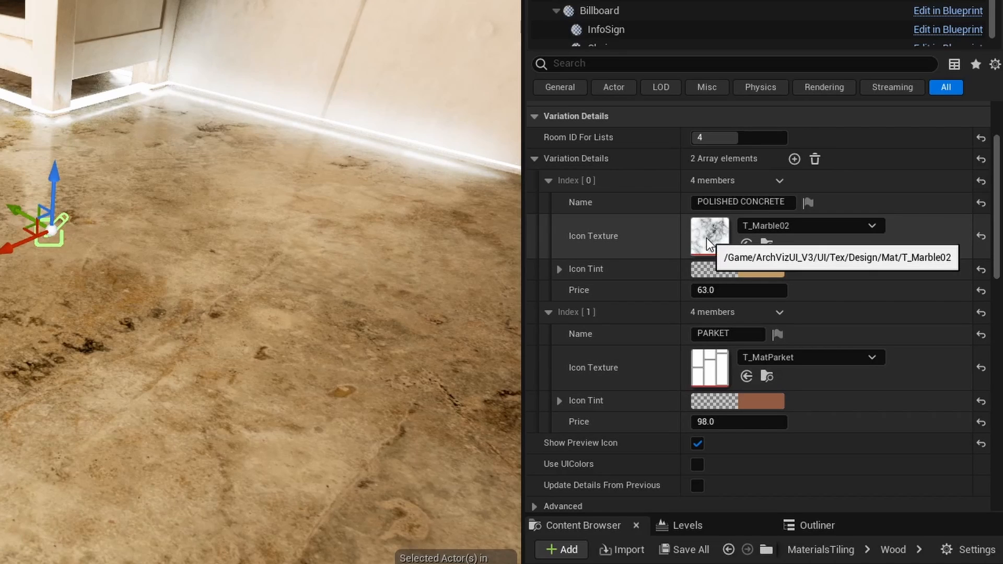
mouse_move(756, 280)
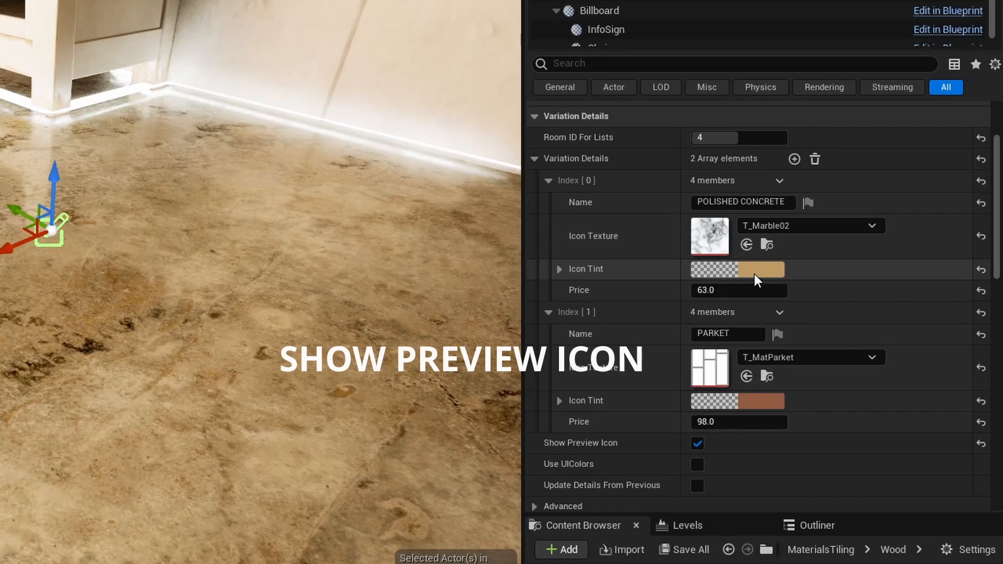
mouse_move(770, 244)
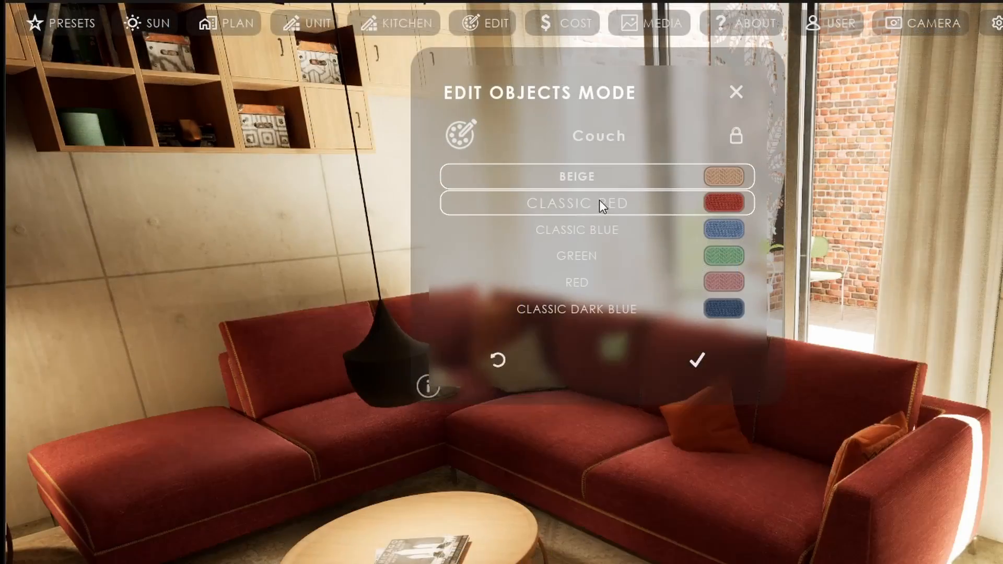
click(575, 256)
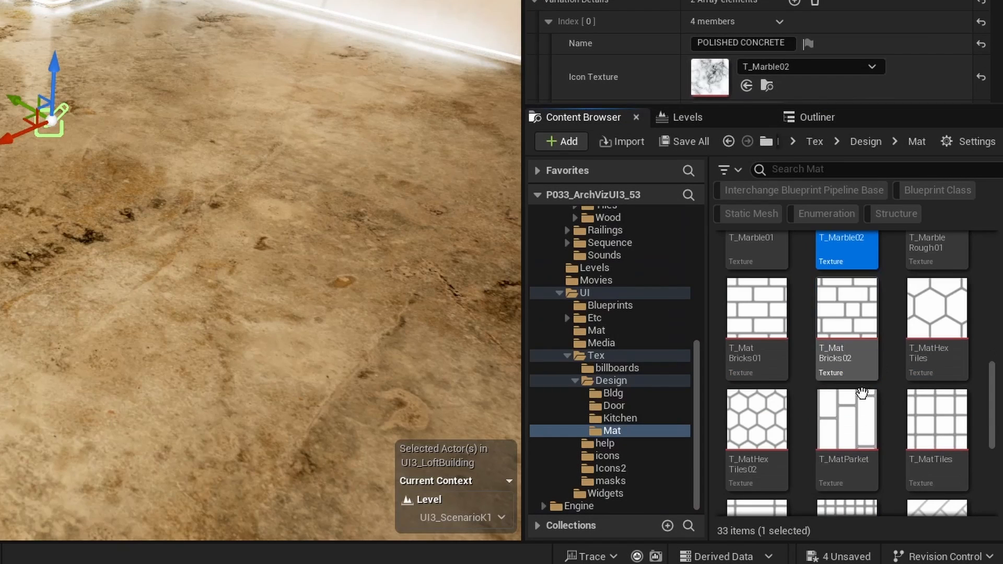
scroll(down, 3)
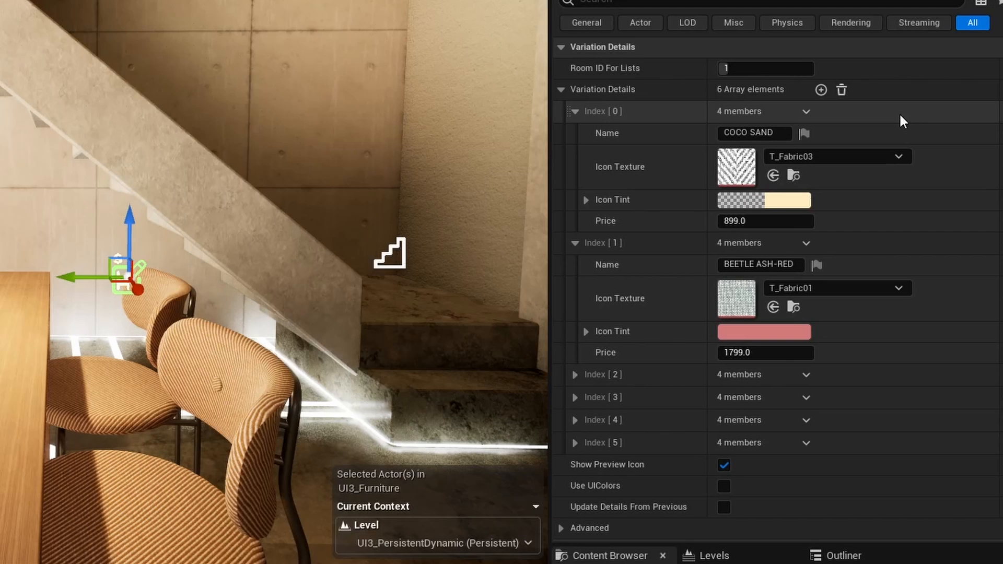
Scroll the chair actor's Details through materials, meshes and Coco Chair info at 899
scroll(down, 3)
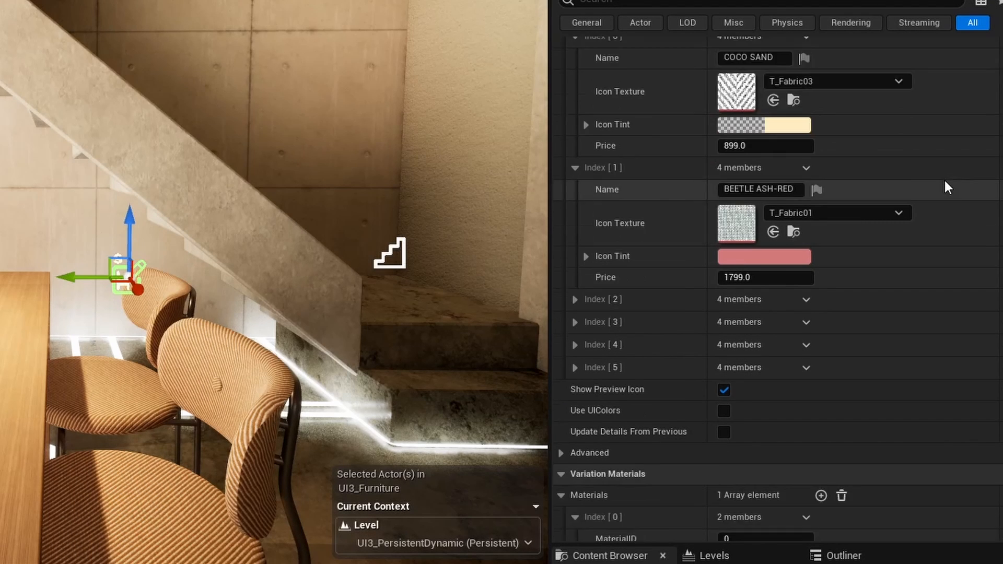
scroll(down, 3)
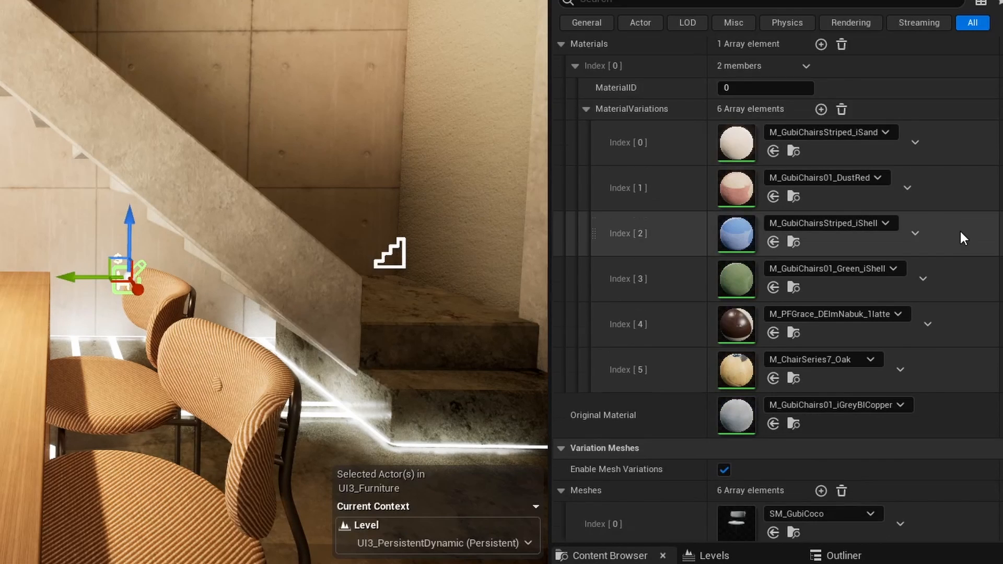
scroll(down, 3)
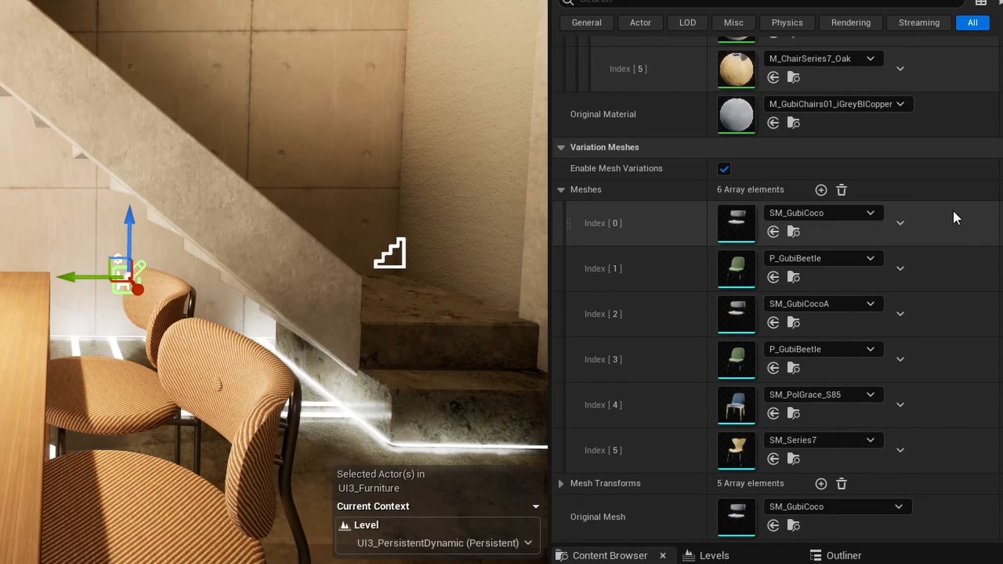
scroll(down, 3)
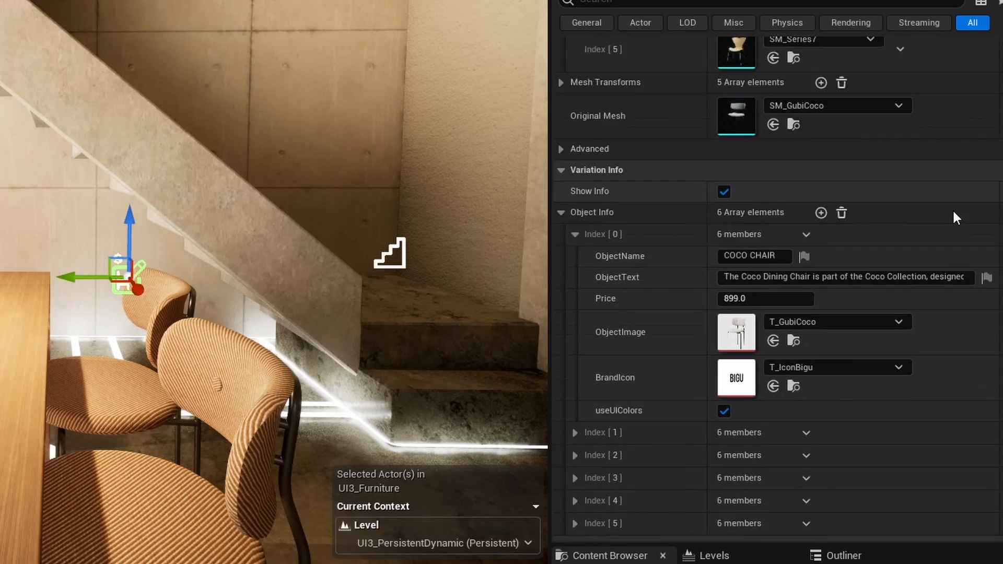
scroll(down, 3)
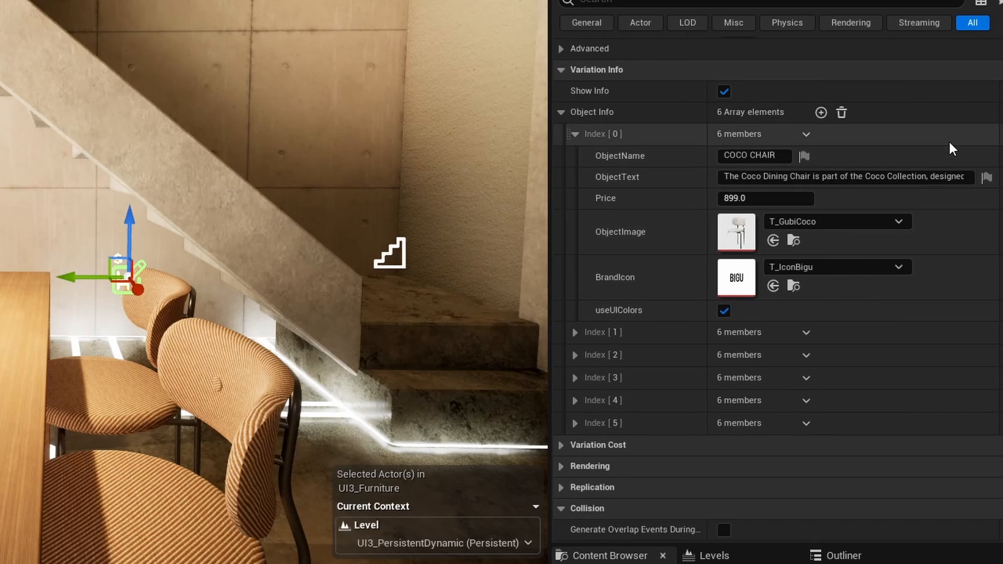
mouse_move(959, 231)
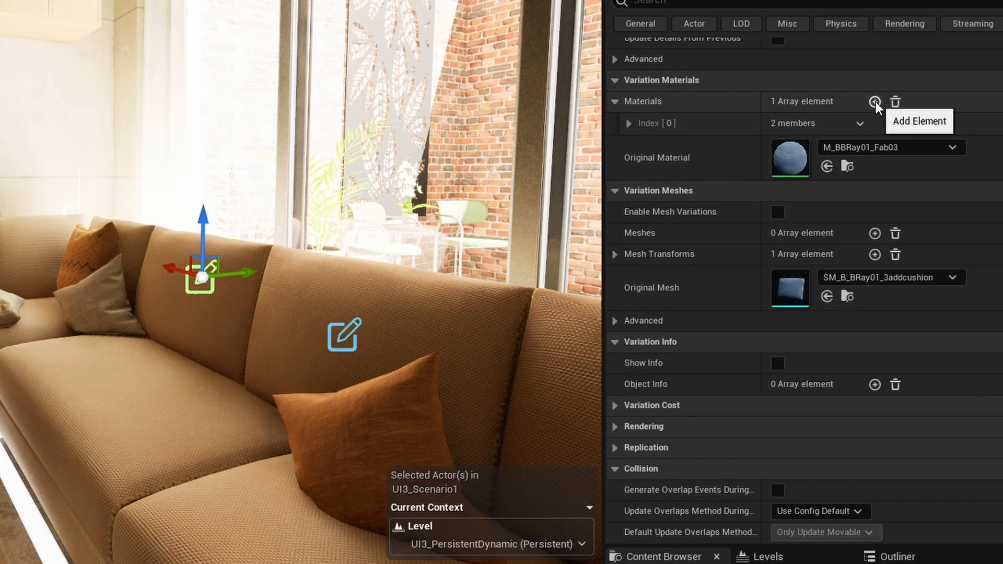
Add a Materials Index[1] with MaterialID 1 and two empty MaterialVariations
click(875, 101)
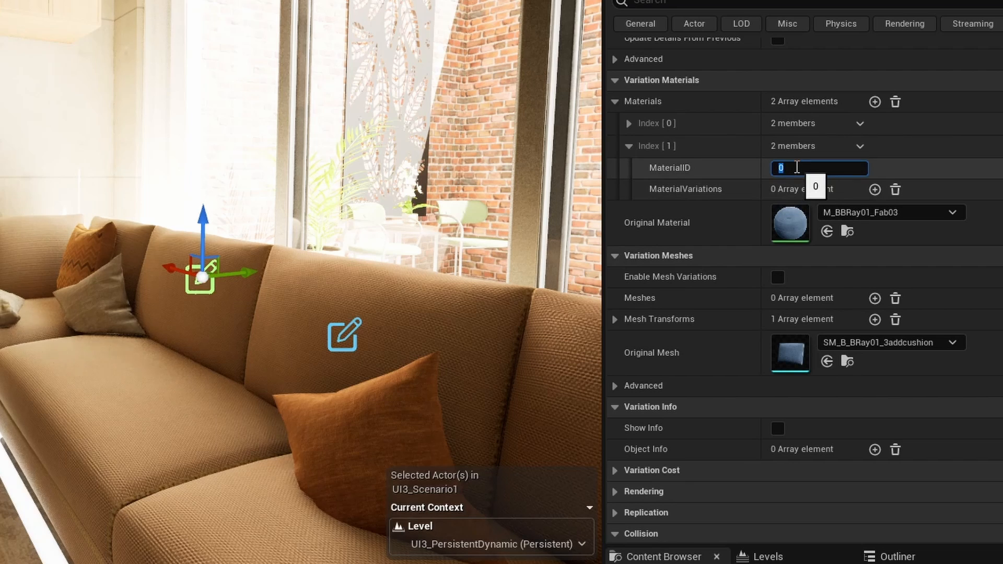
click(874, 189)
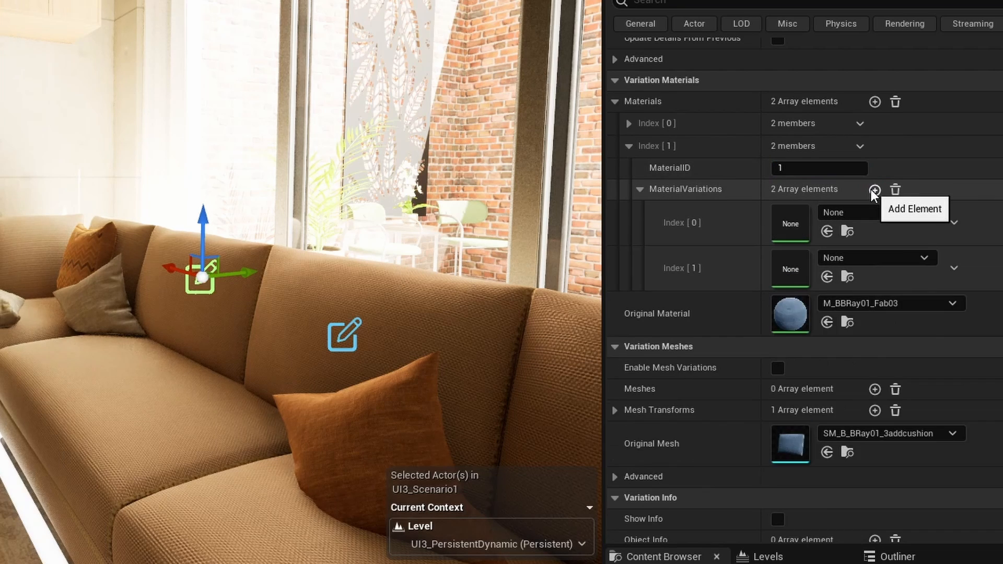
click(873, 189)
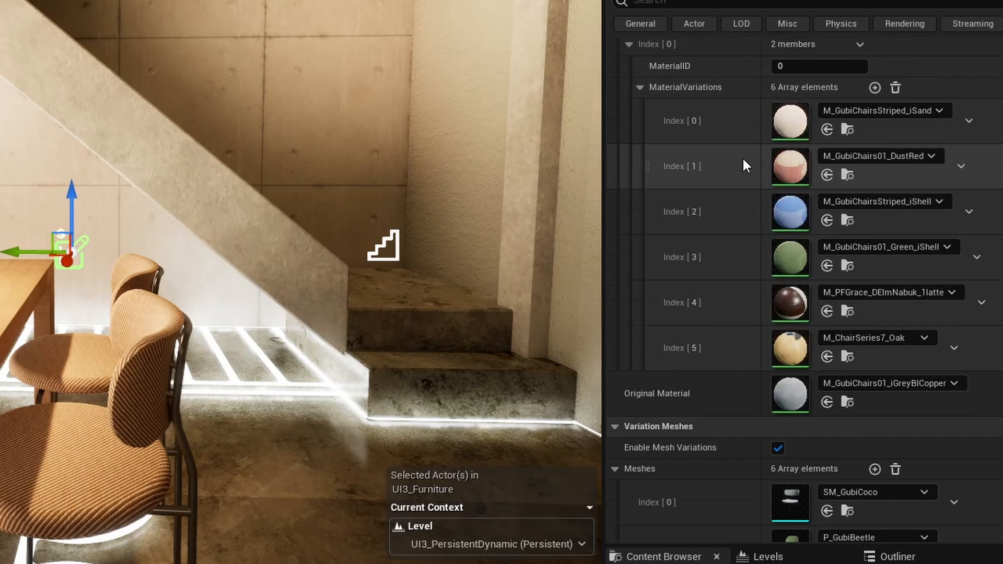
mouse_move(718, 129)
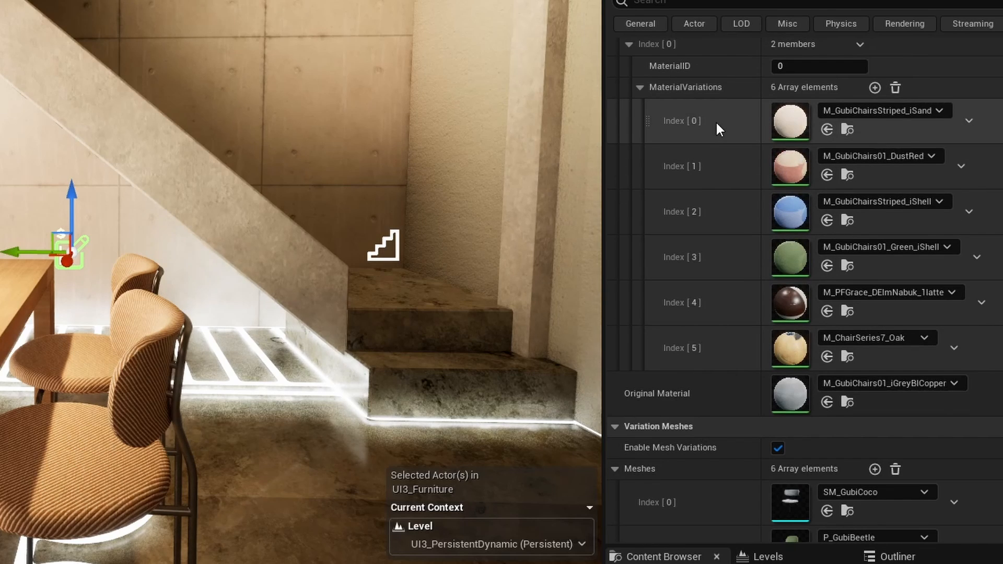
Expand Mesh Transforms Index[0], showing zero location and rotation, scale 1
scroll(down, 3)
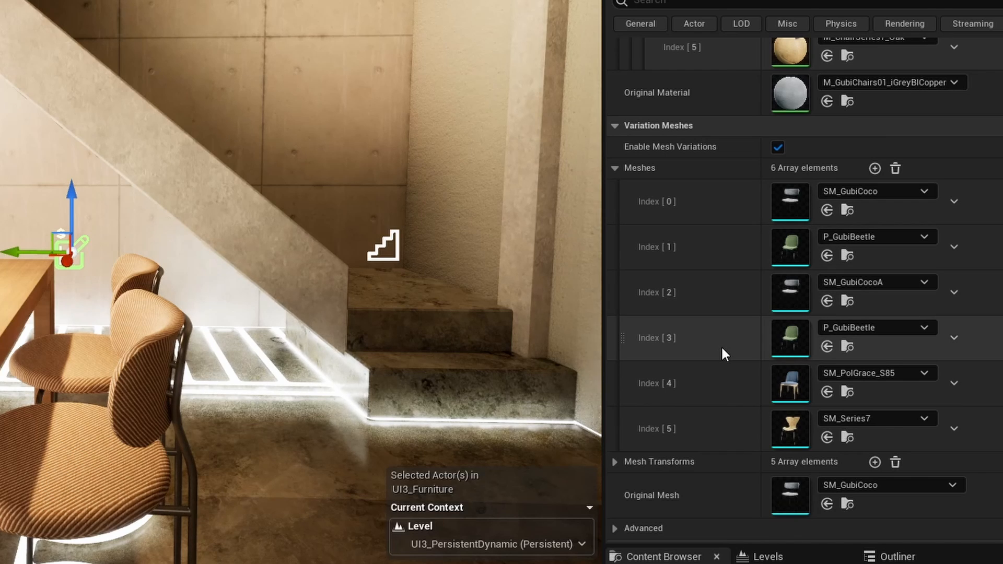
scroll(down, 3)
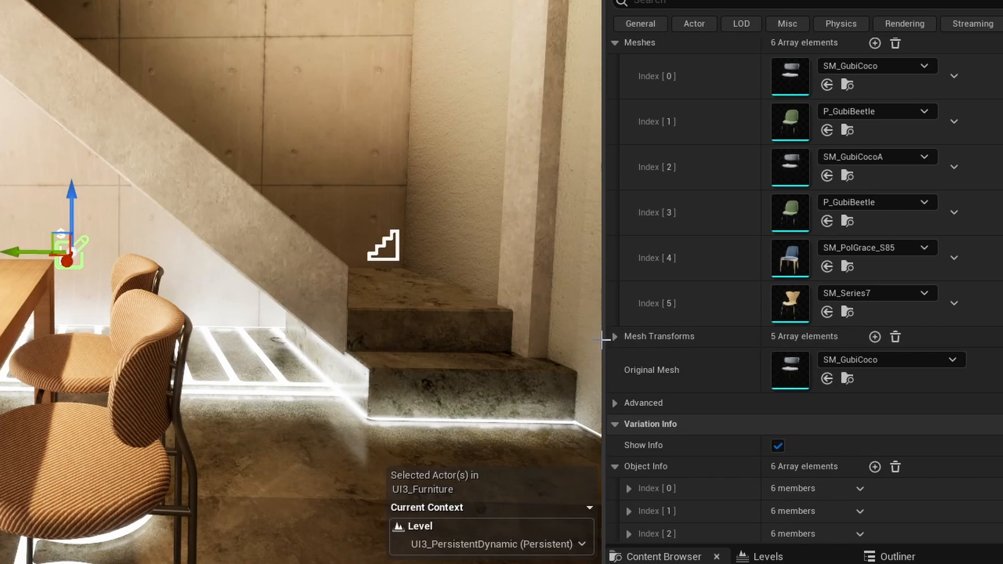
click(629, 358)
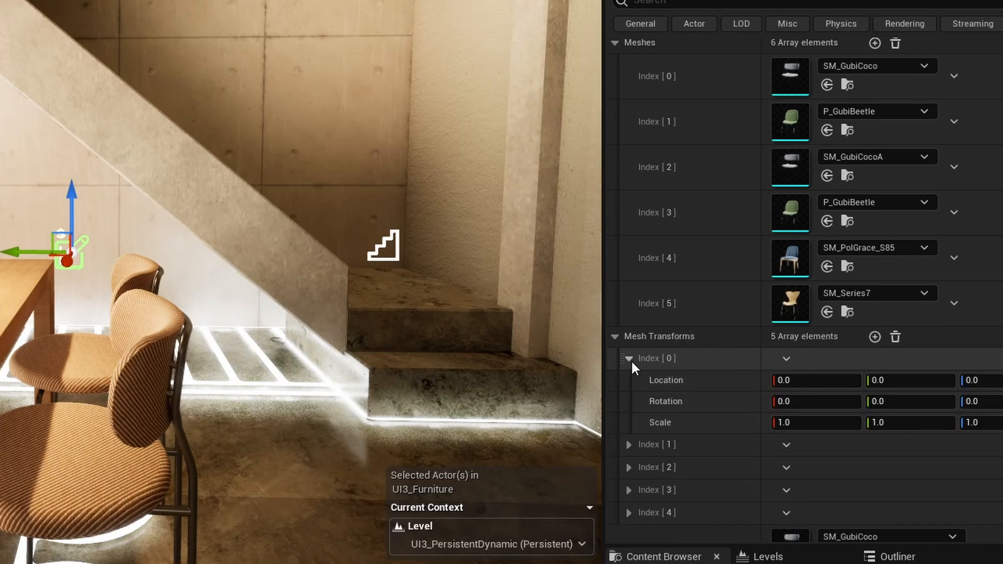
scroll(down, 3)
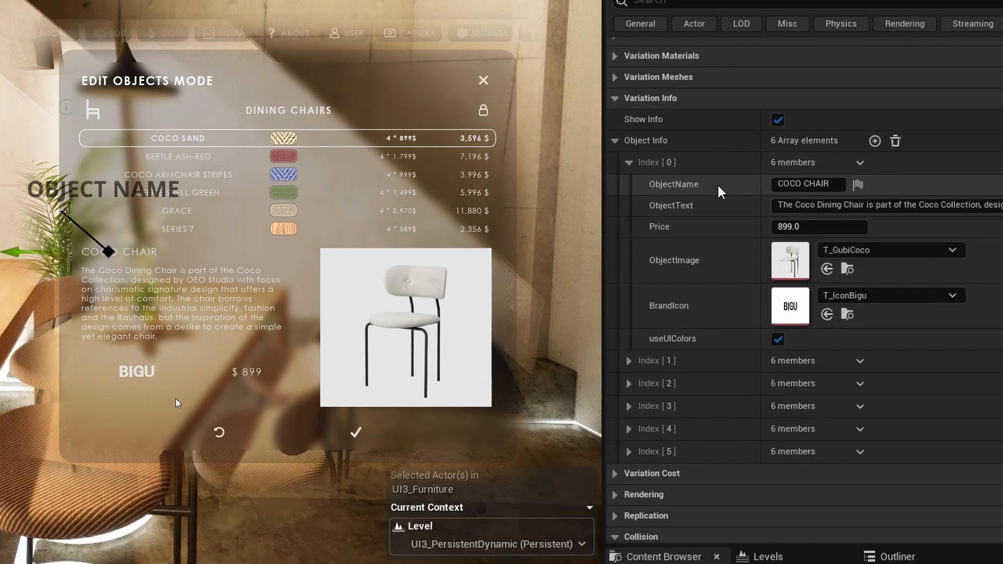
mouse_move(730, 216)
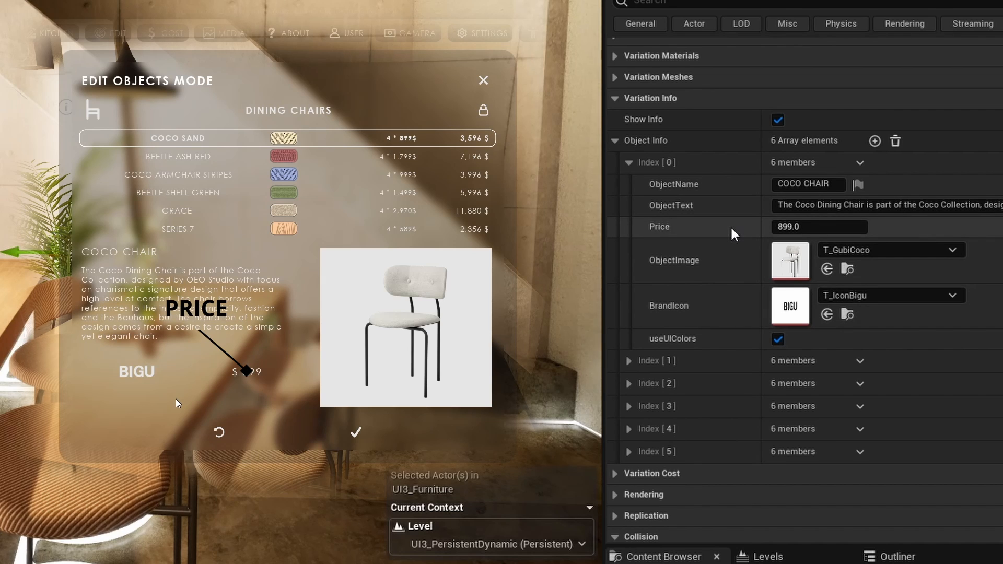
Bring the running preview forward to compare the in-game Edit Objects panel with the object info
click(483, 81)
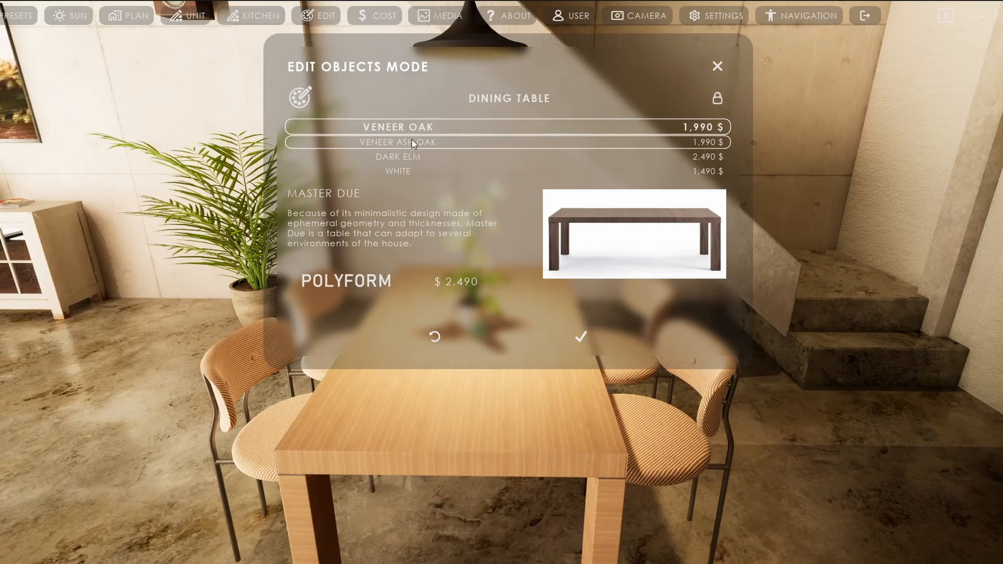
Try the Veneer Ash Oak finish on the dining table, then settle on Dark Elm
click(397, 155)
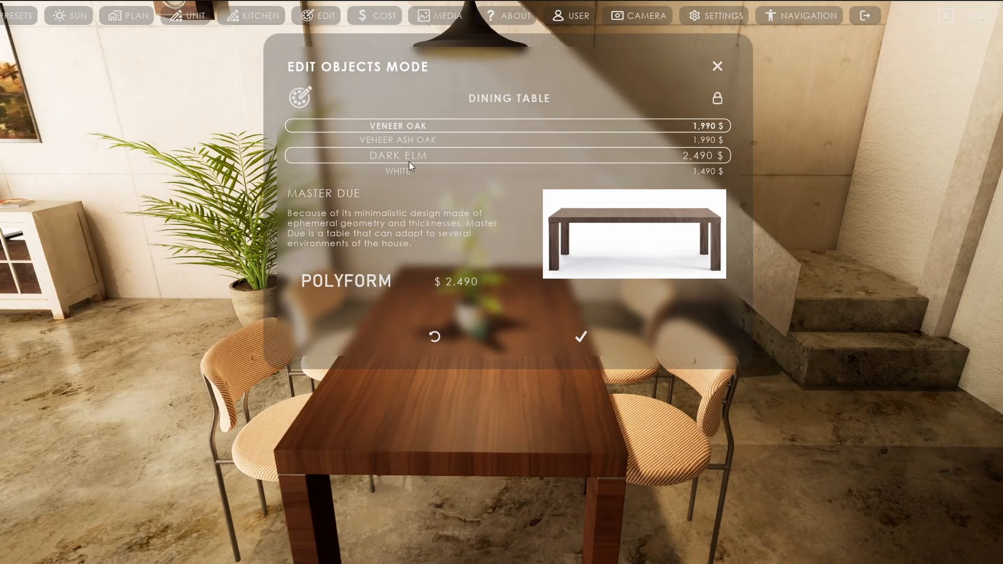
click(397, 170)
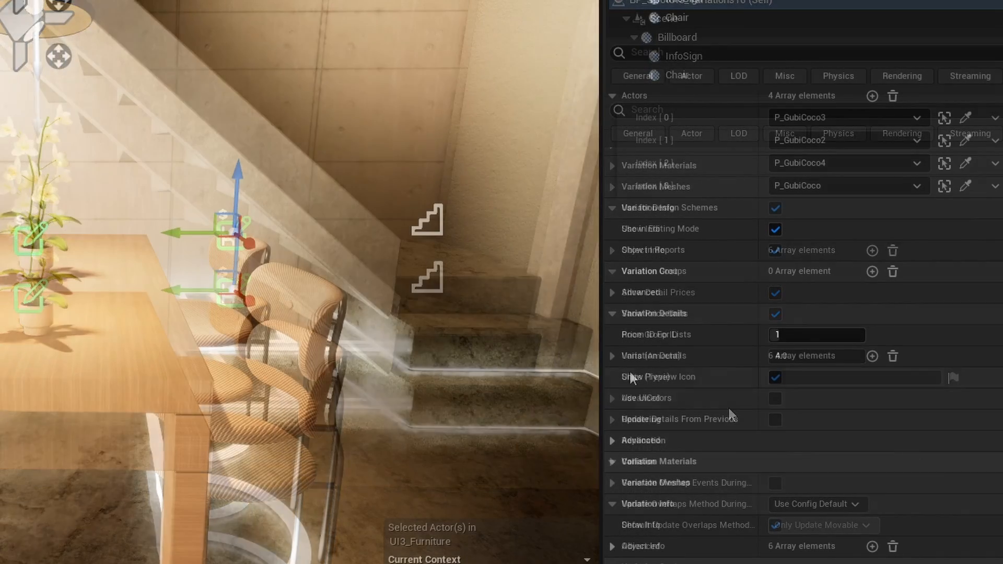
Check COCO SAND's price under Variation Details Index[0], then show the COST estimate listing the chairs at 3,596 $
click(612, 355)
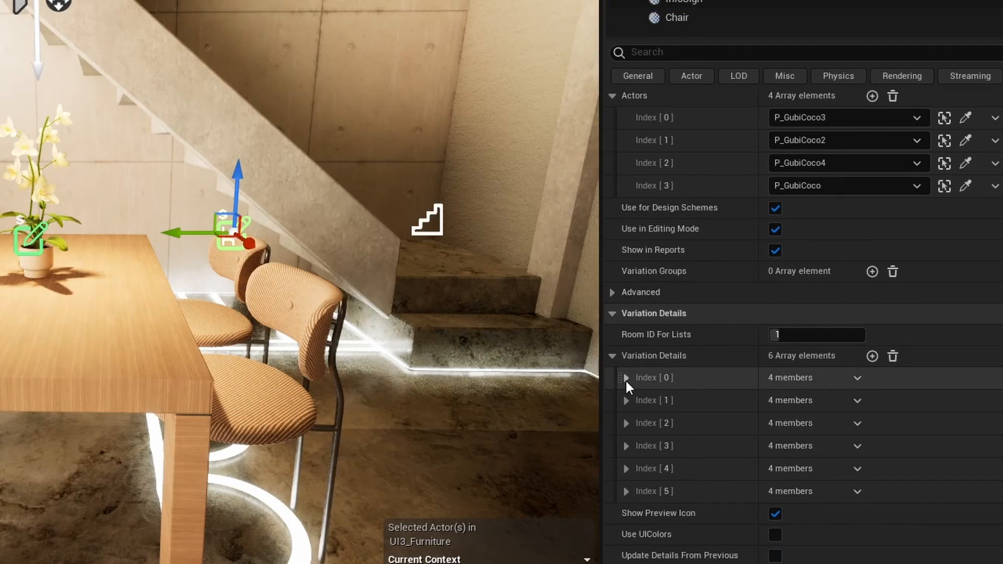
click(625, 377)
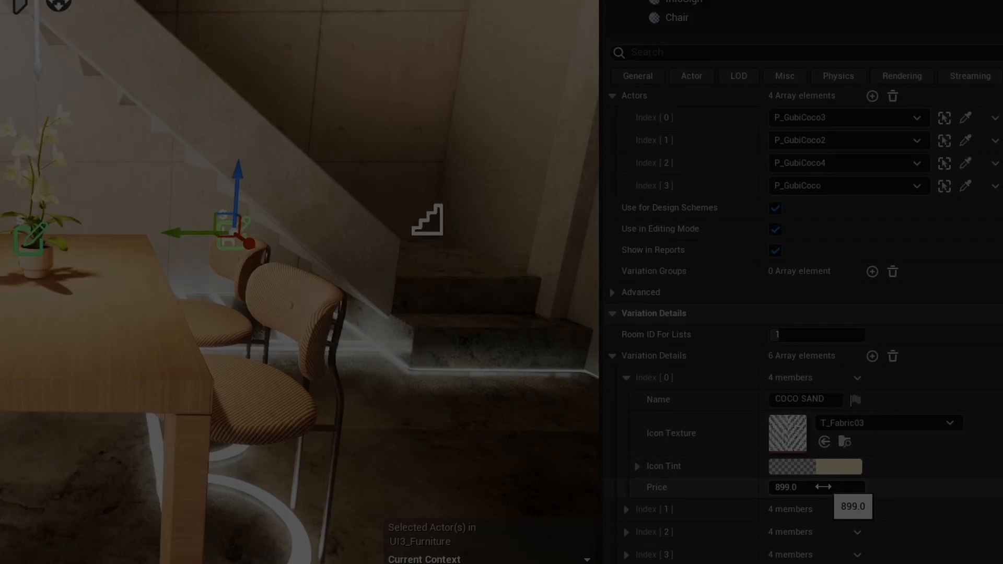
click(384, 32)
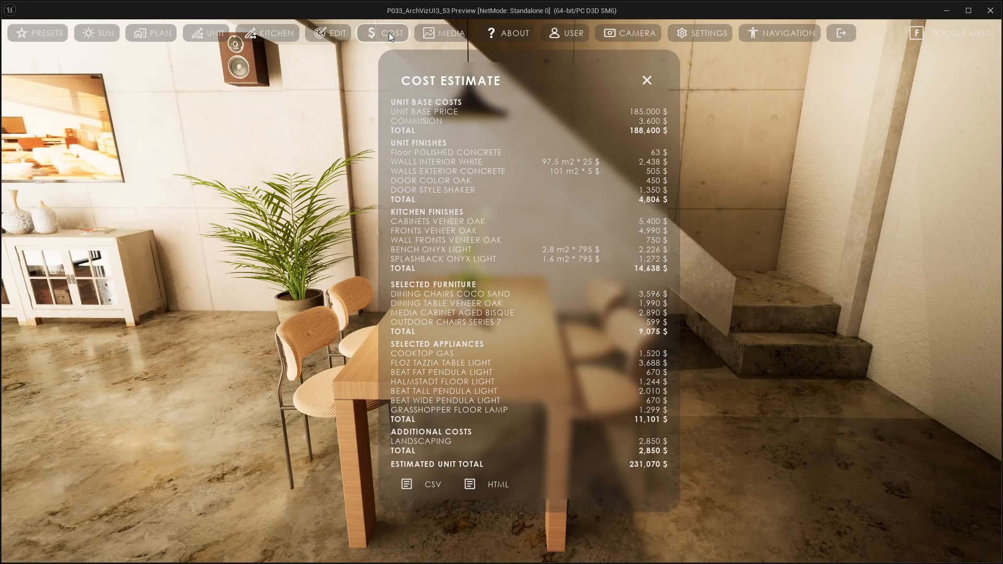